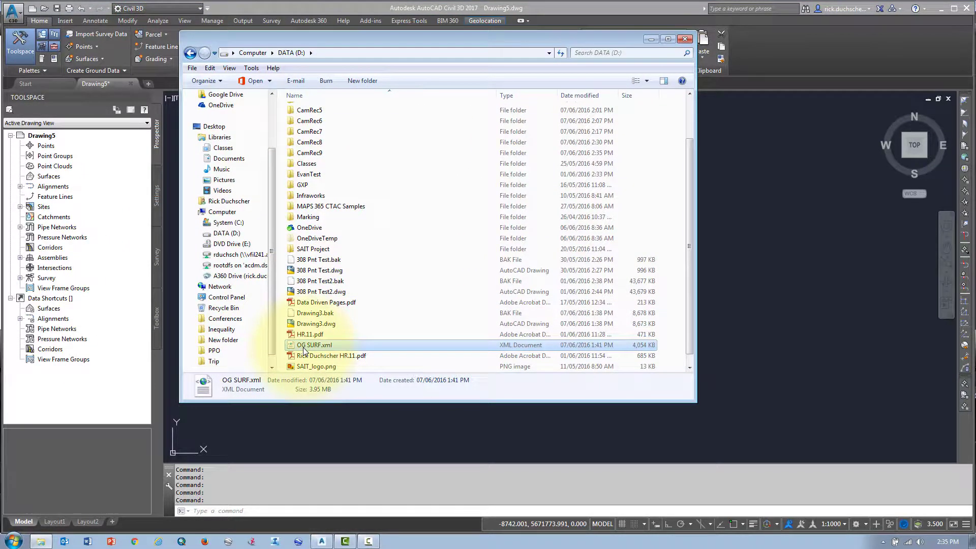
mouse_move(310, 349)
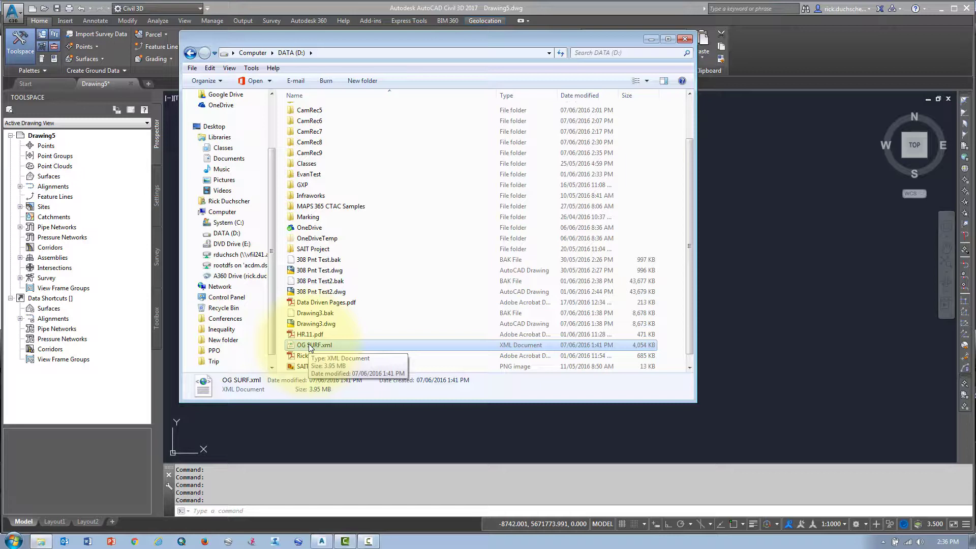
Show the file options for OG SURF.xml in the DATA (D:) drive
right_click(313, 344)
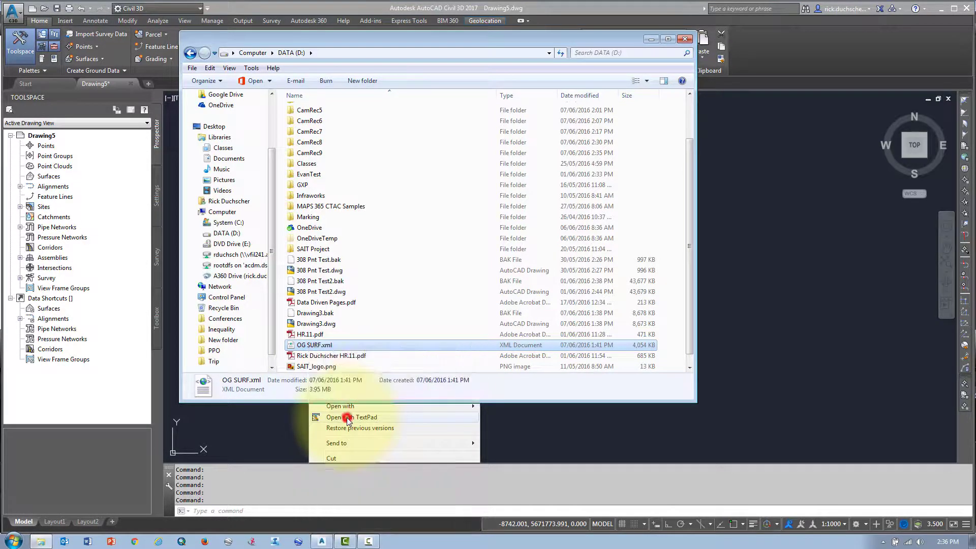
click(354, 417)
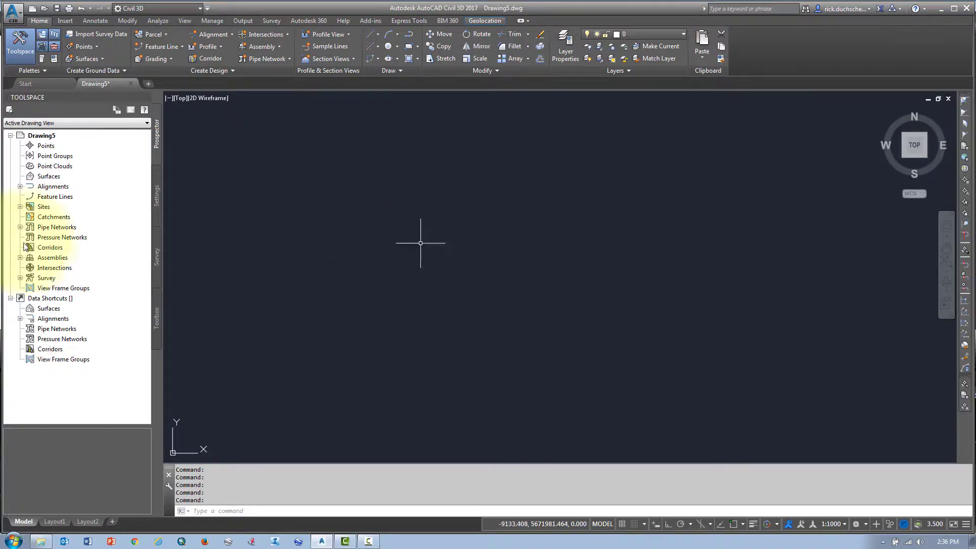
right_click(49, 176)
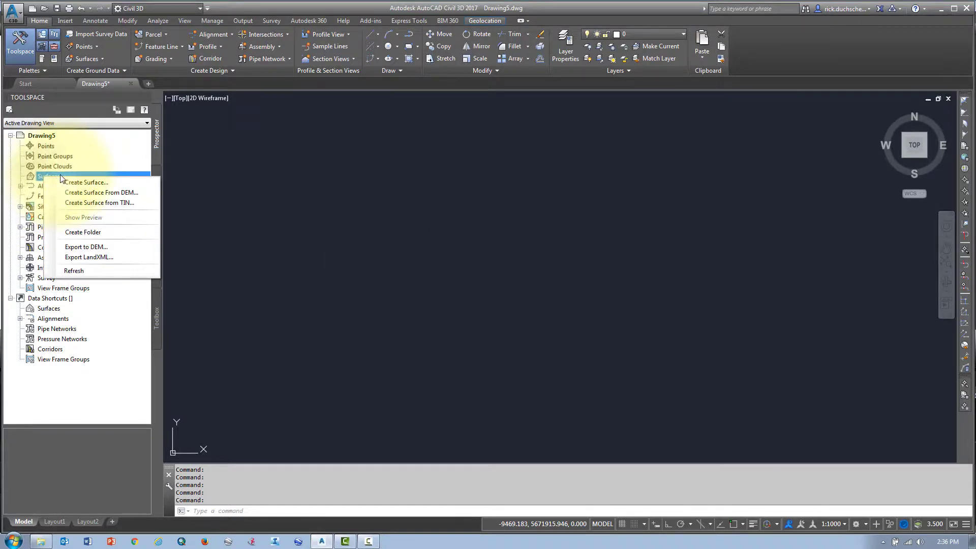
click(87, 182)
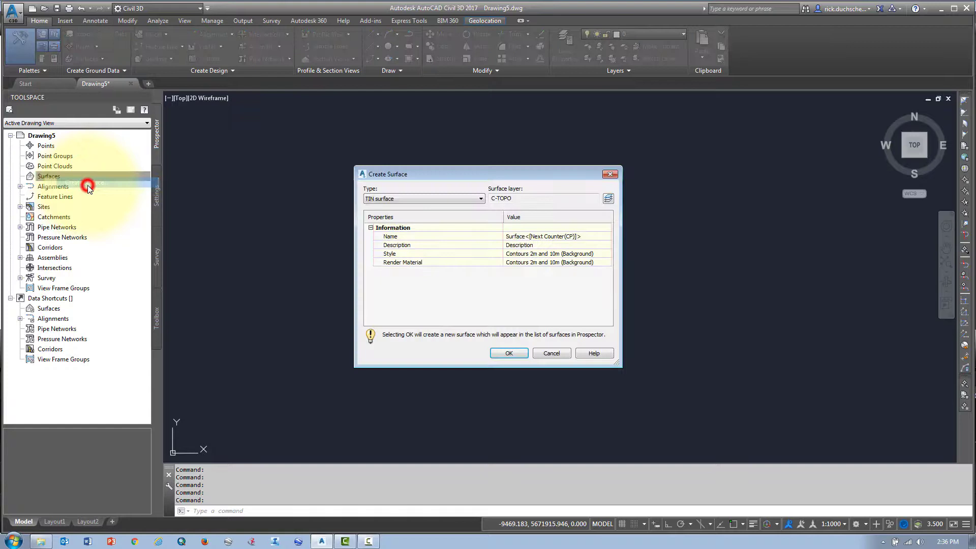
click(509, 352)
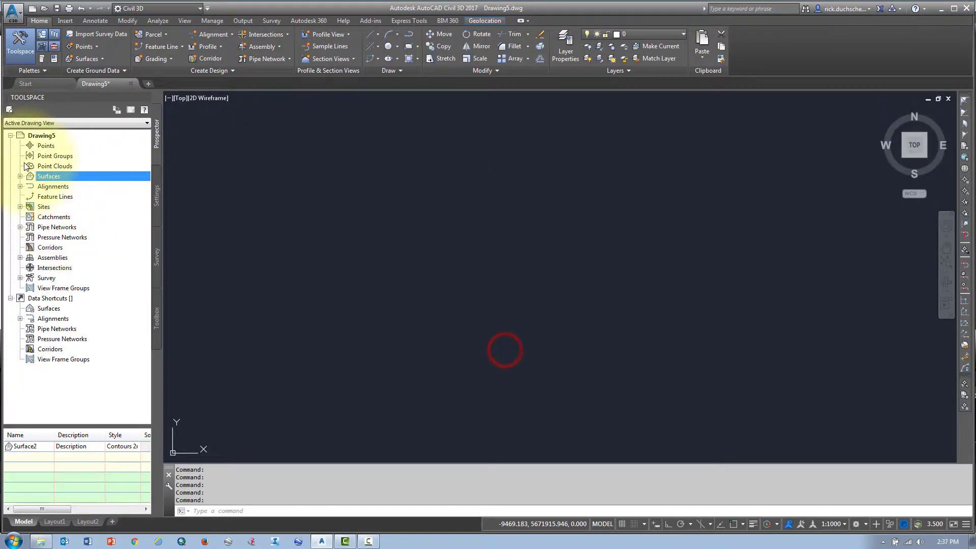
click(16, 176)
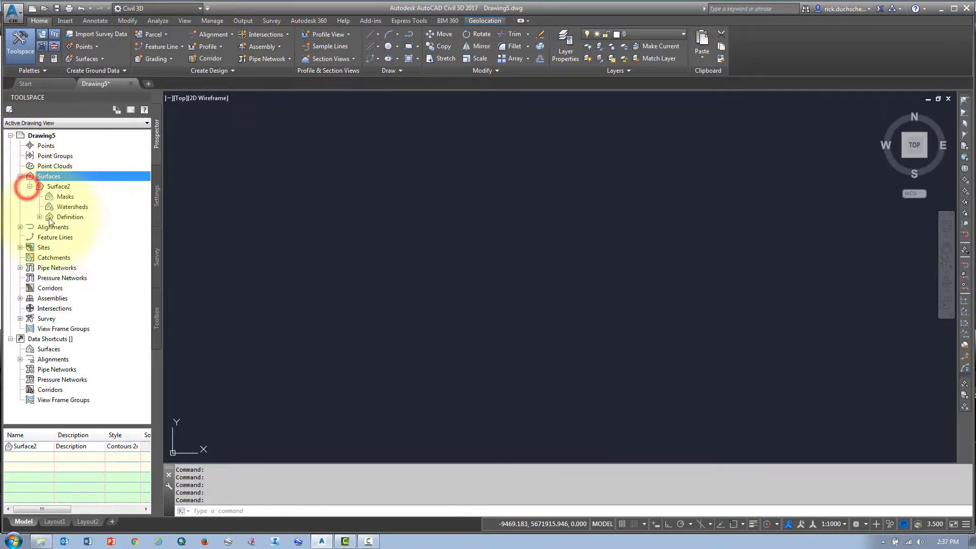
click(40, 216)
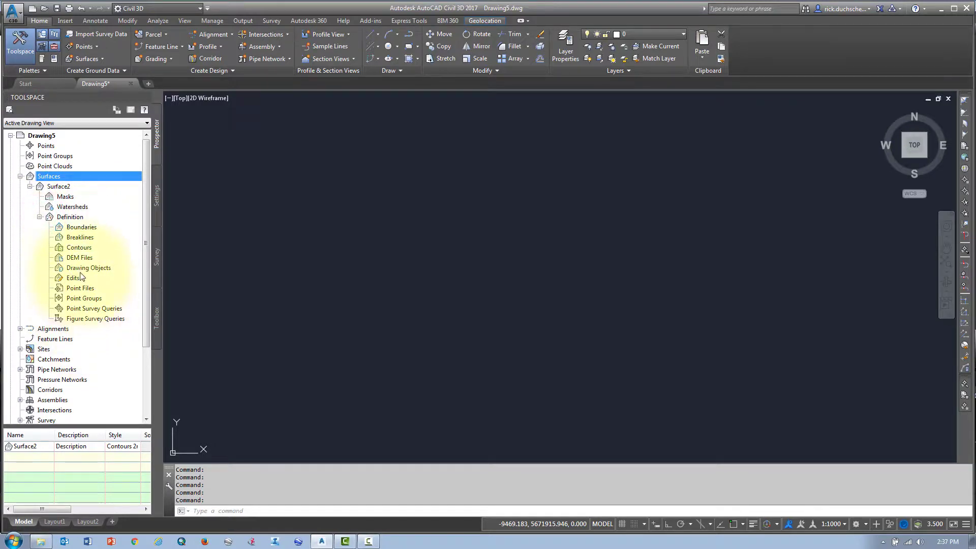
mouse_move(82, 226)
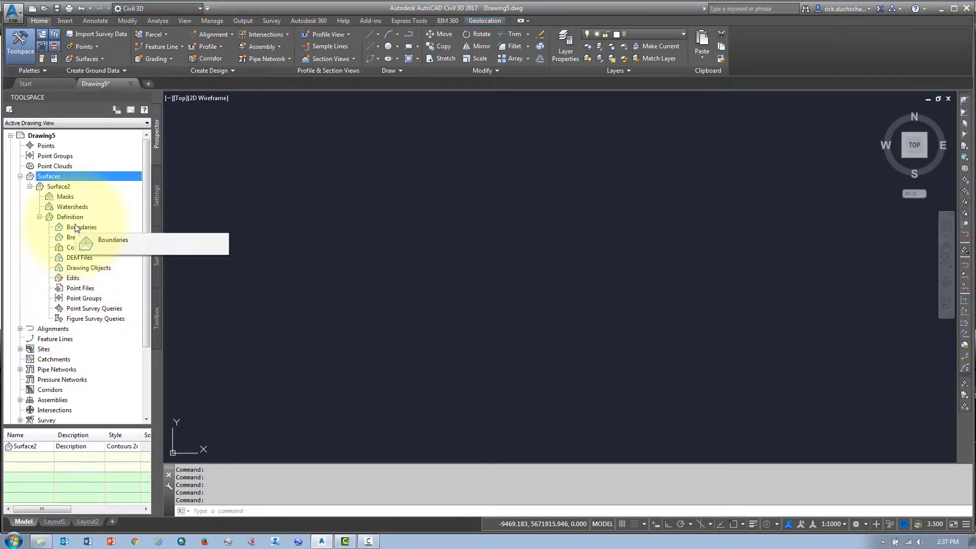
click(40, 217)
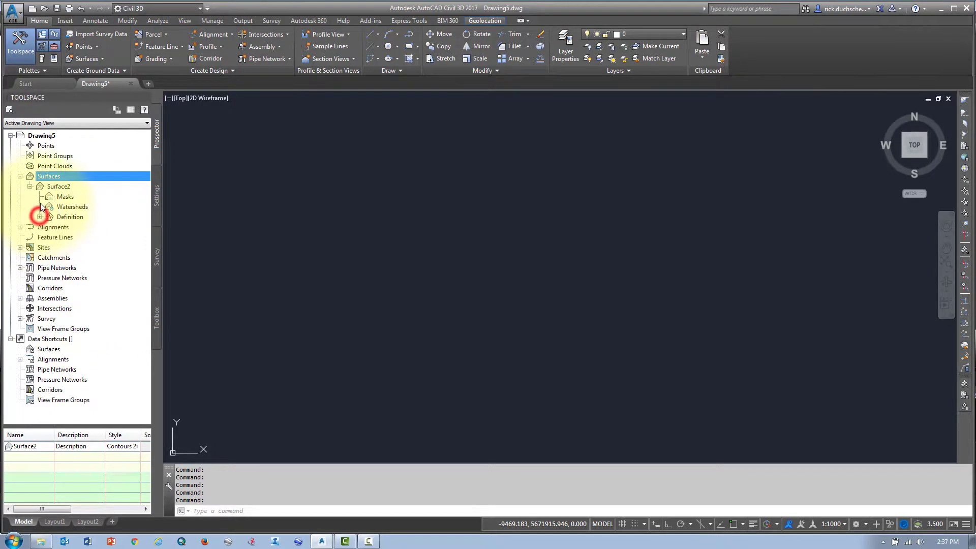
right_click(59, 186)
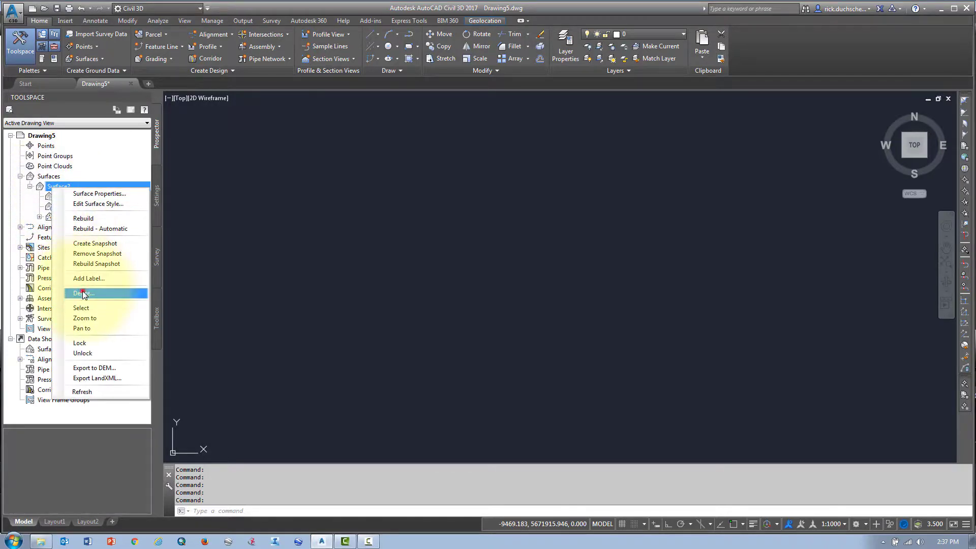
click(83, 293)
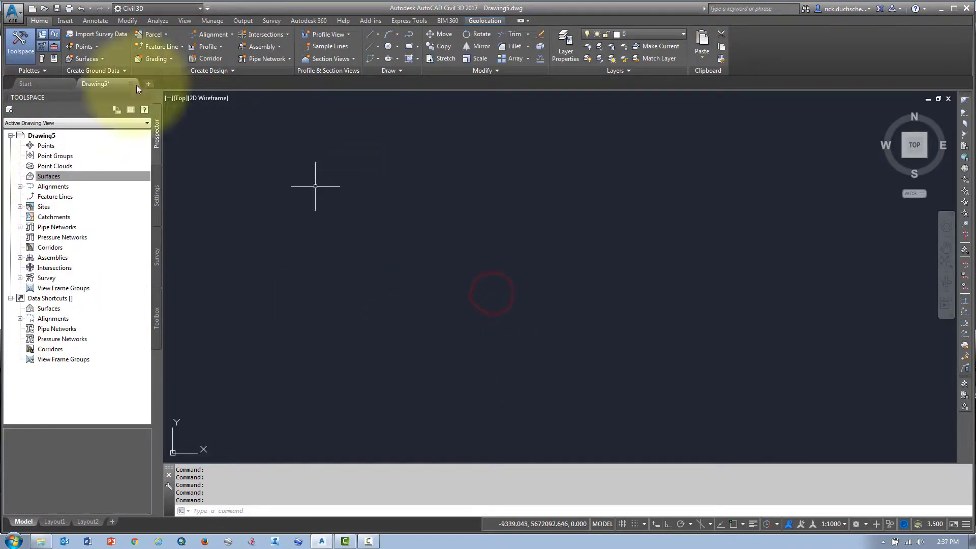
Start a LandXML import and choose the OG SURF.xml file
click(63, 20)
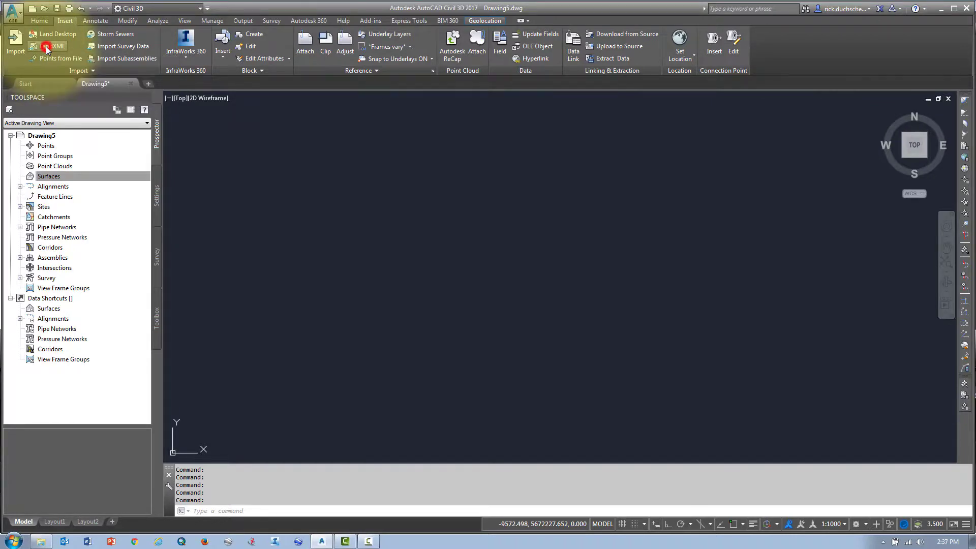
click(44, 46)
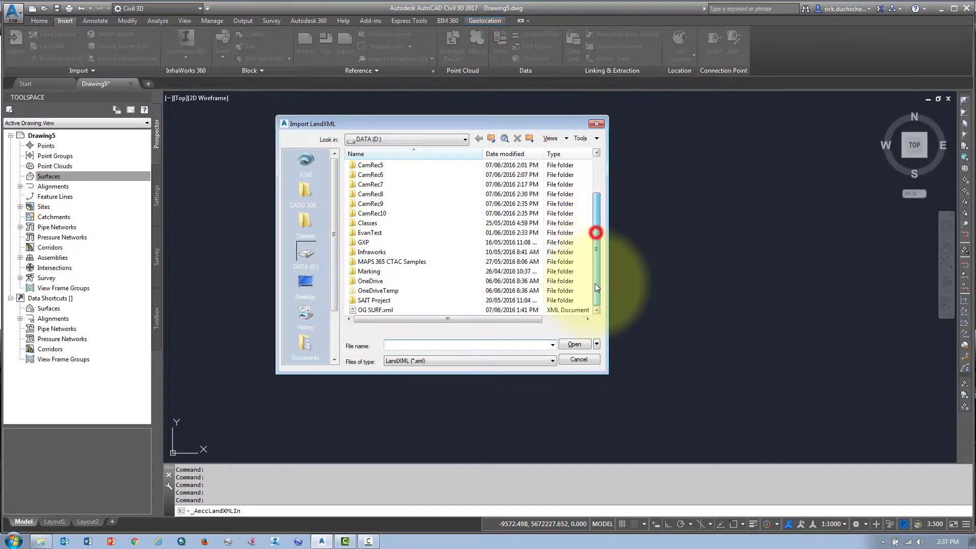
click(376, 309)
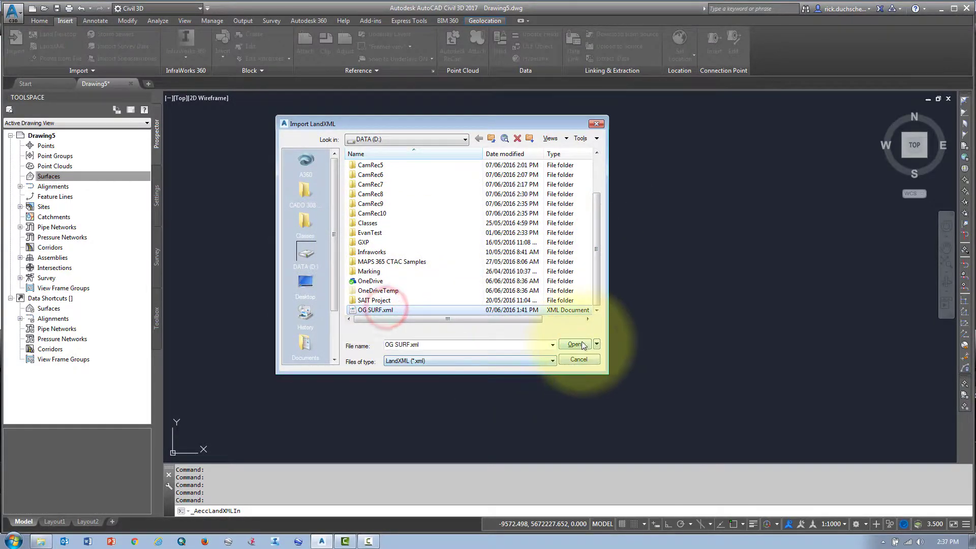
click(575, 343)
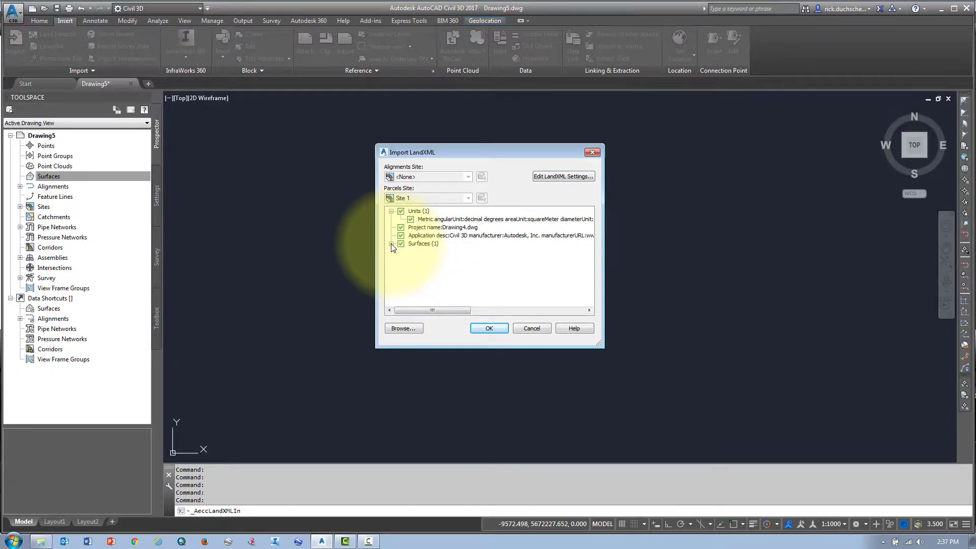
Expand the file's surfaces and import the OG CONC GRND surface into the drawing
click(392, 244)
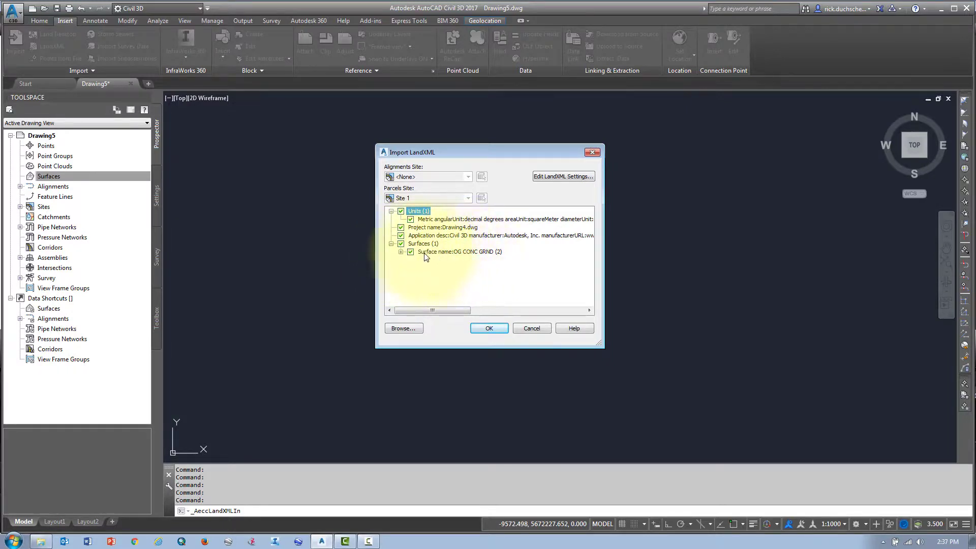
click(401, 252)
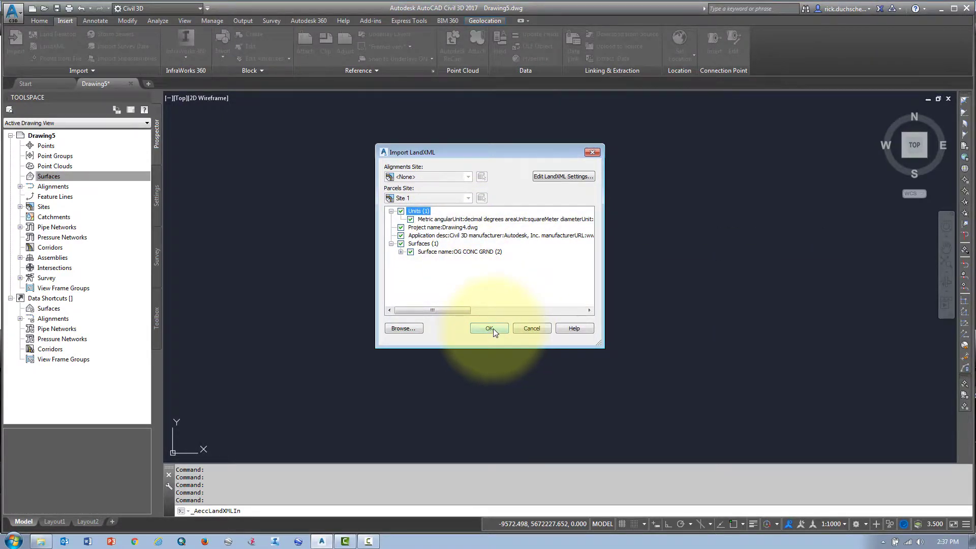
click(489, 328)
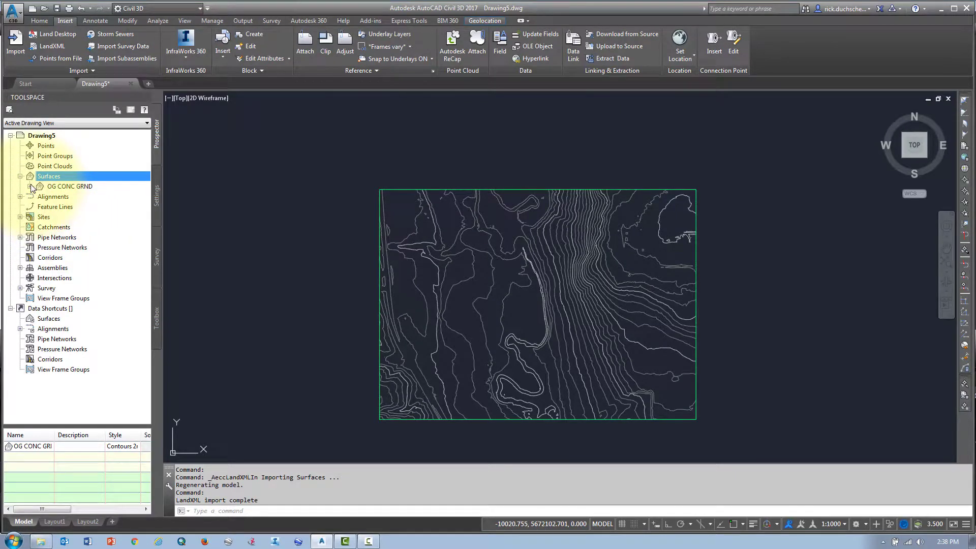
Expand the OG CONC GRND surface in Prospector and inspect its point files
click(30, 188)
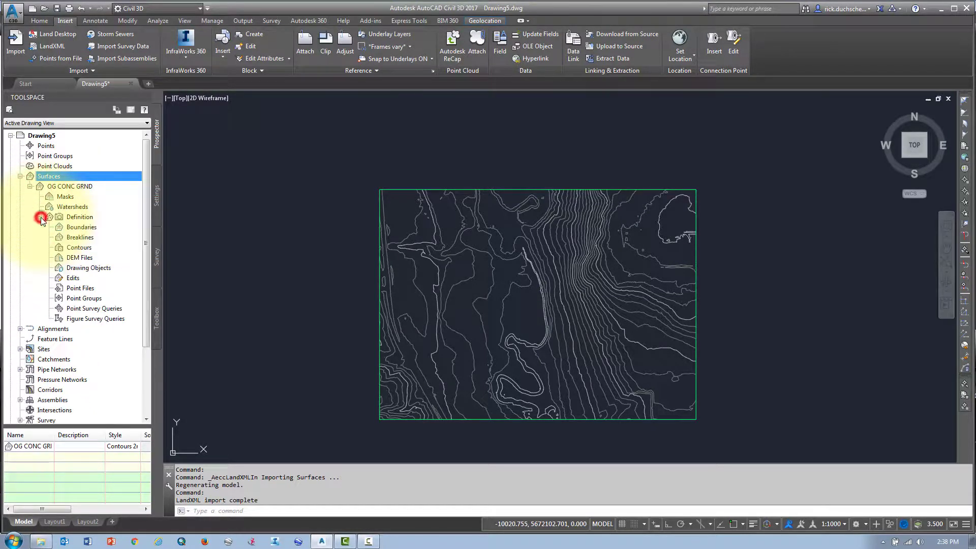
click(80, 238)
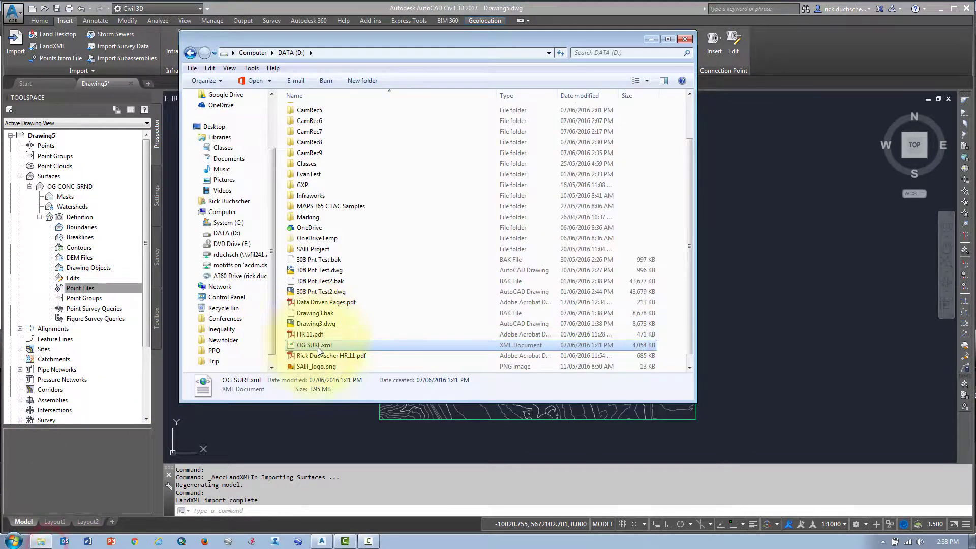
click(313, 344)
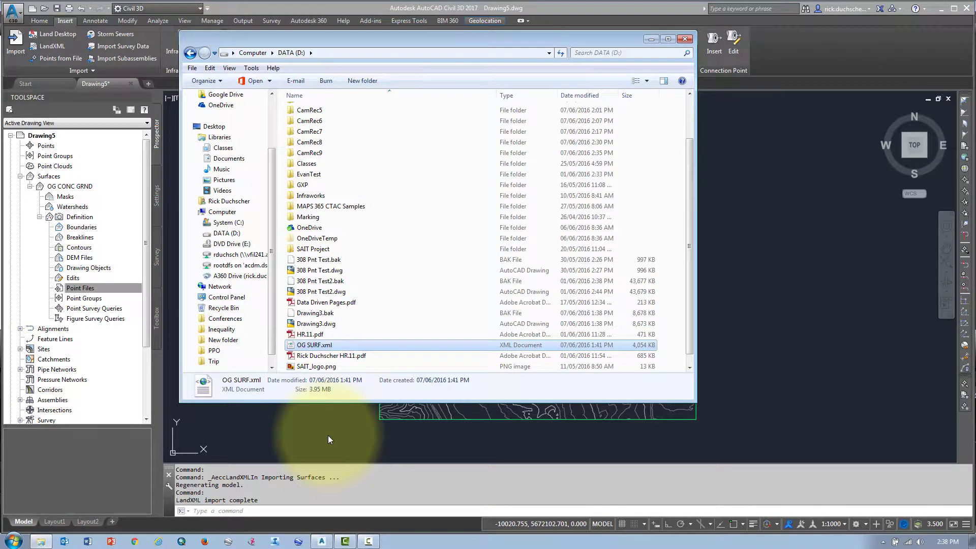
click(686, 39)
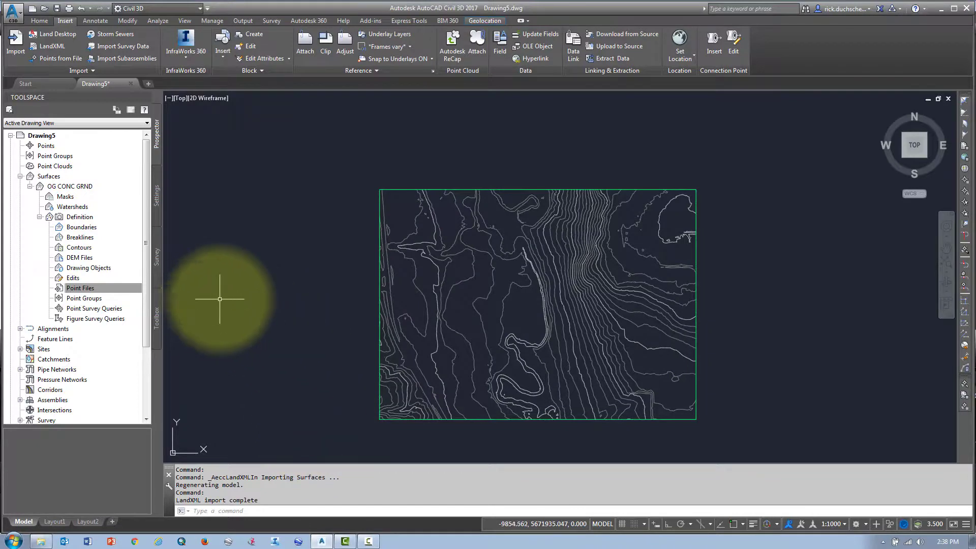
Select the surface's Definition branch and list its definition item types
click(81, 288)
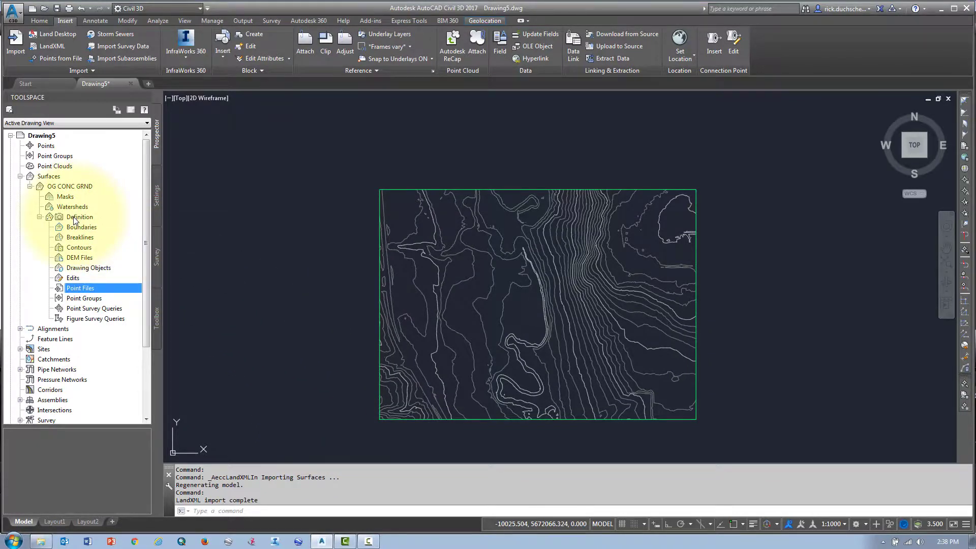
mouse_move(73, 219)
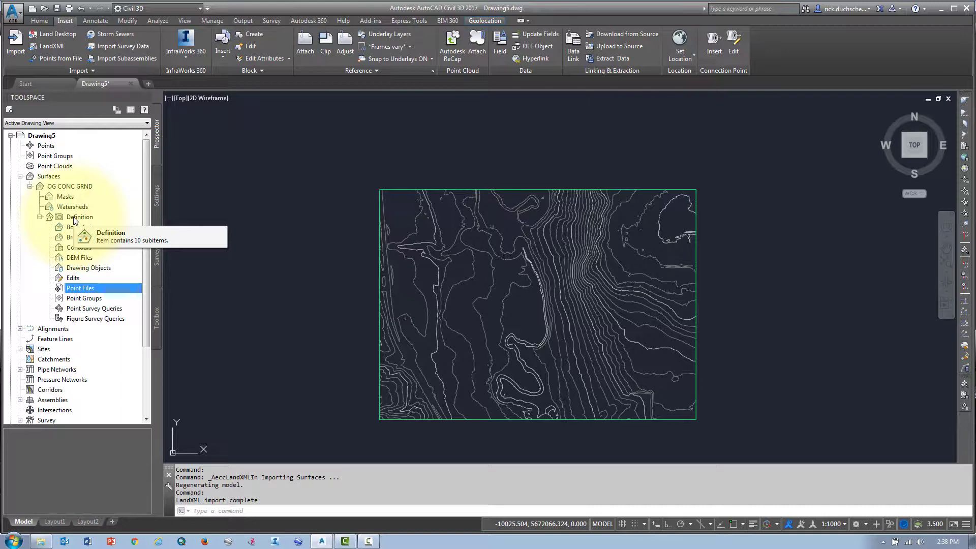
click(61, 217)
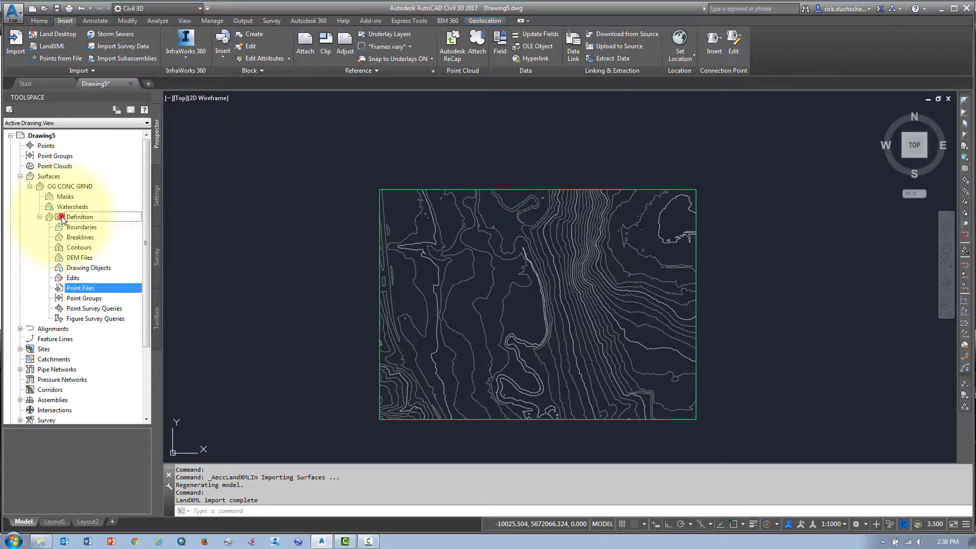
click(79, 217)
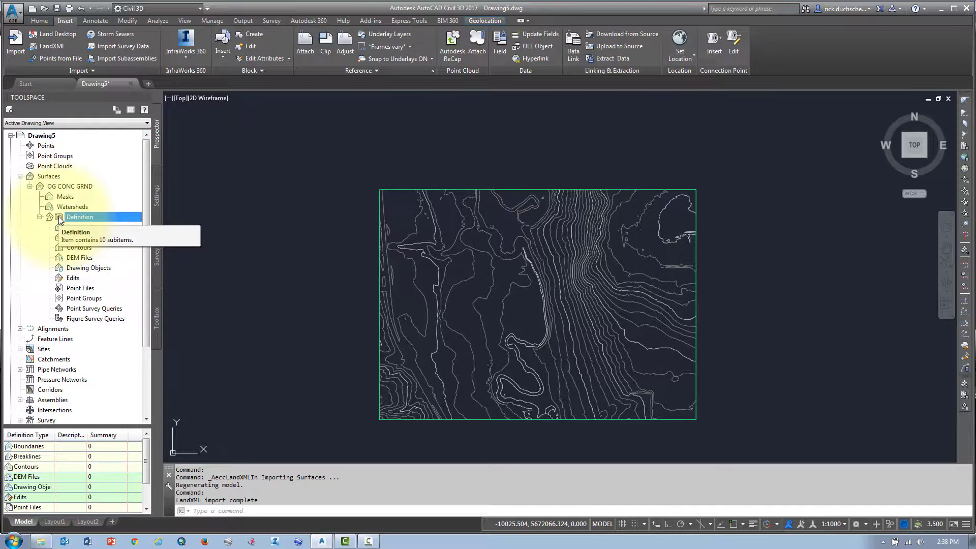
right_click(69, 187)
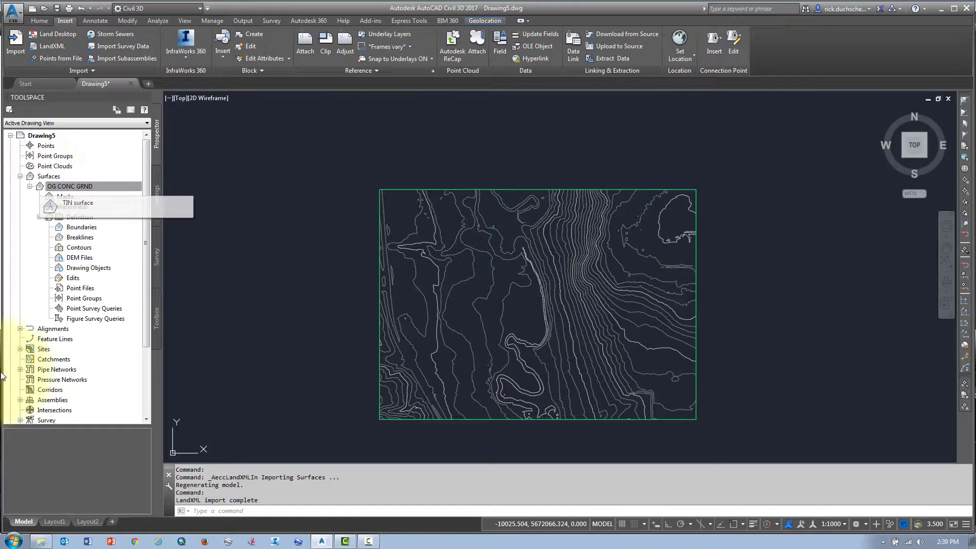
Check the OG SURF.xml folder, then bring up the OG CONC GRND surface commands
click(40, 541)
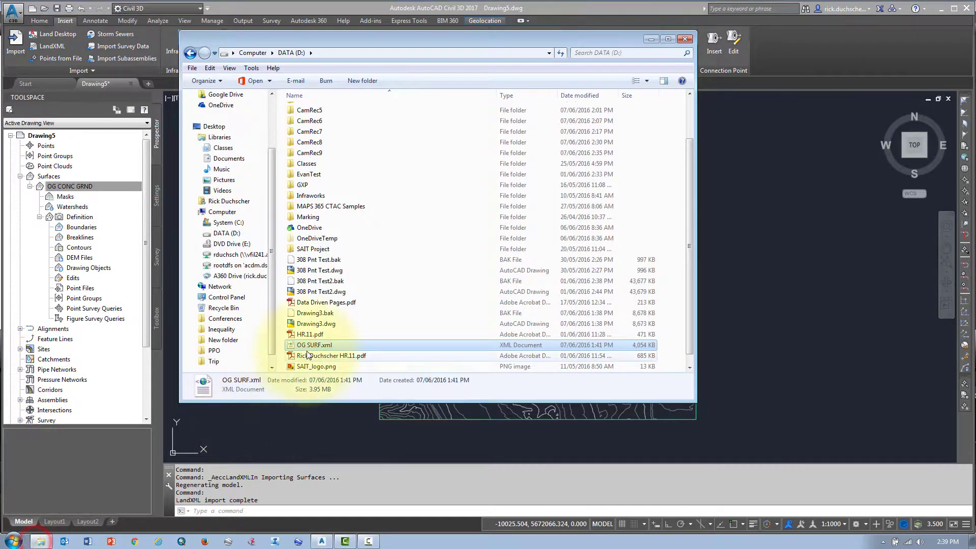
mouse_move(299, 346)
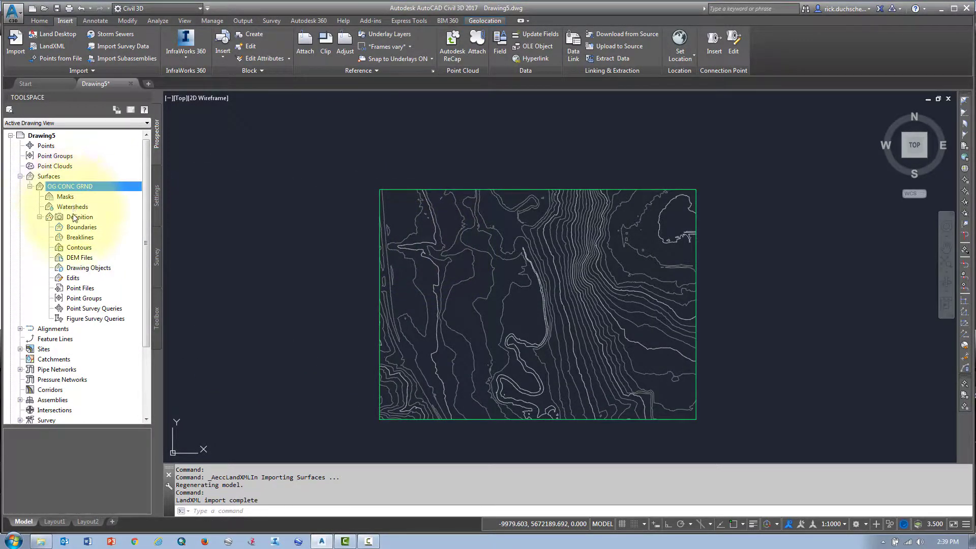
click(79, 216)
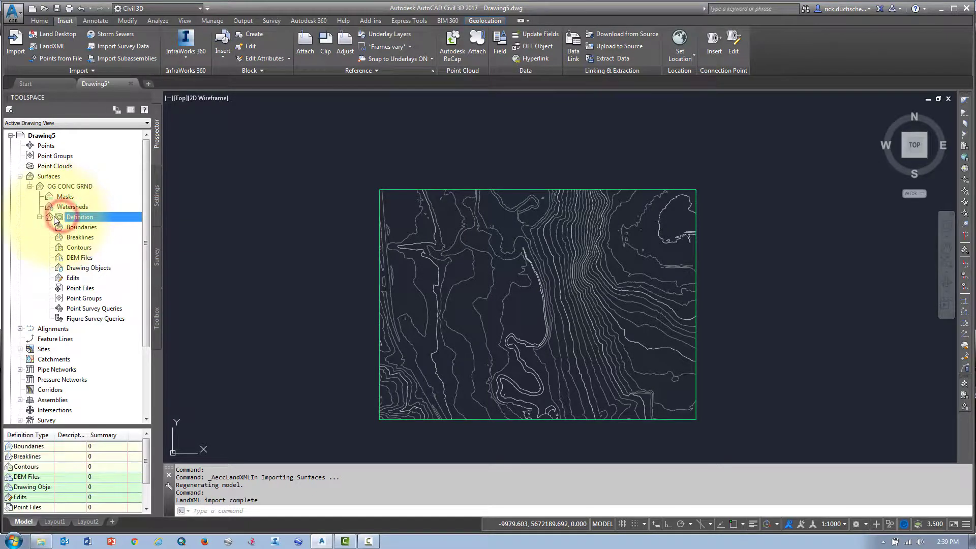
right_click(70, 186)
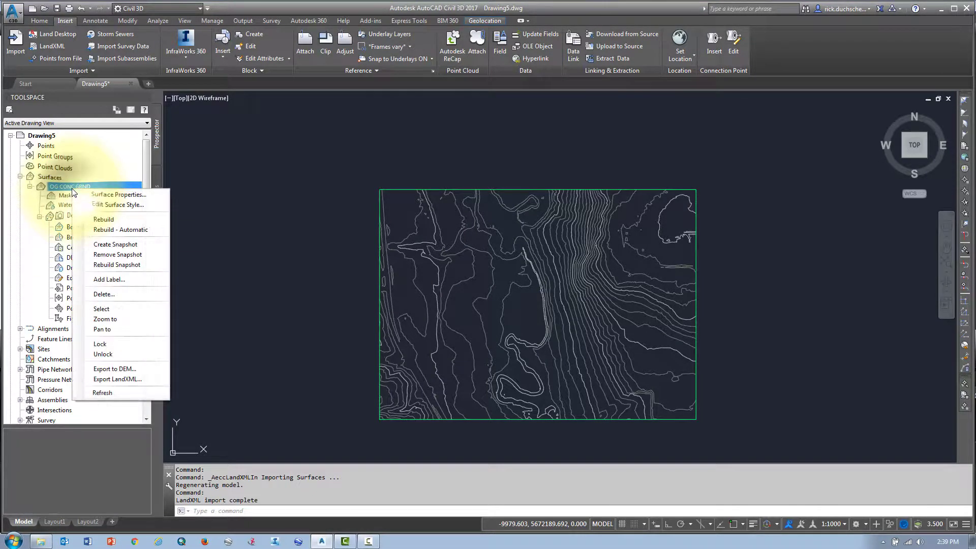
mouse_move(118, 194)
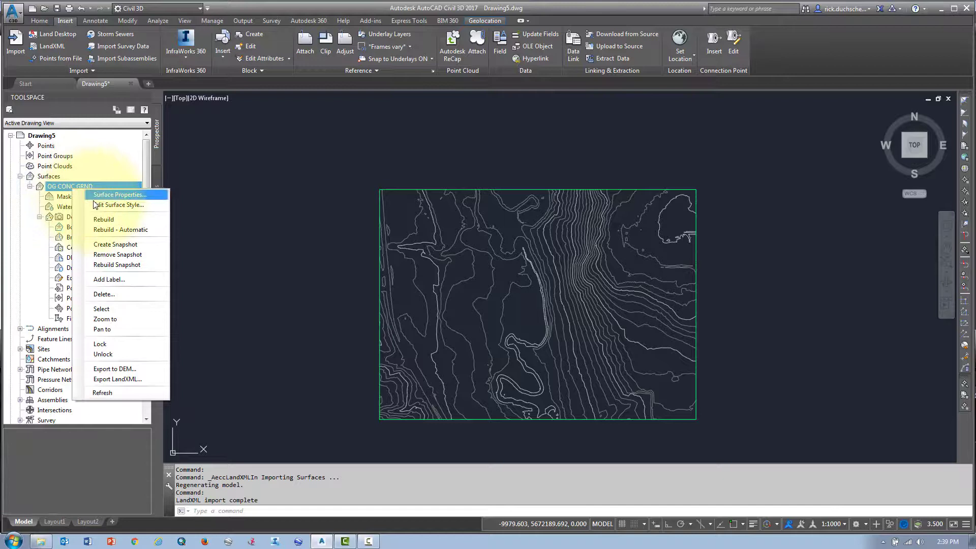
mouse_move(125, 254)
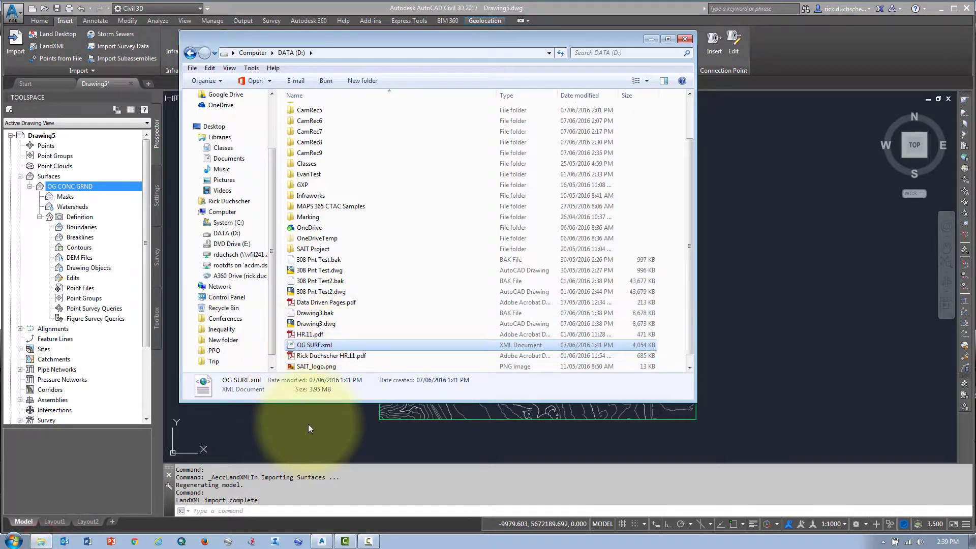
Return to the drawing and reopen the OG CONC GRND command menu for its properties
click(685, 38)
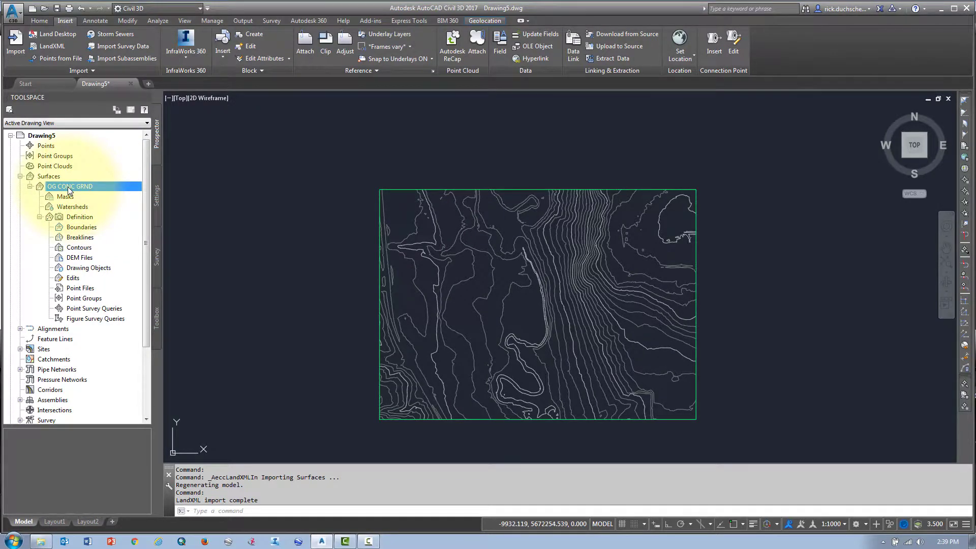
right_click(69, 186)
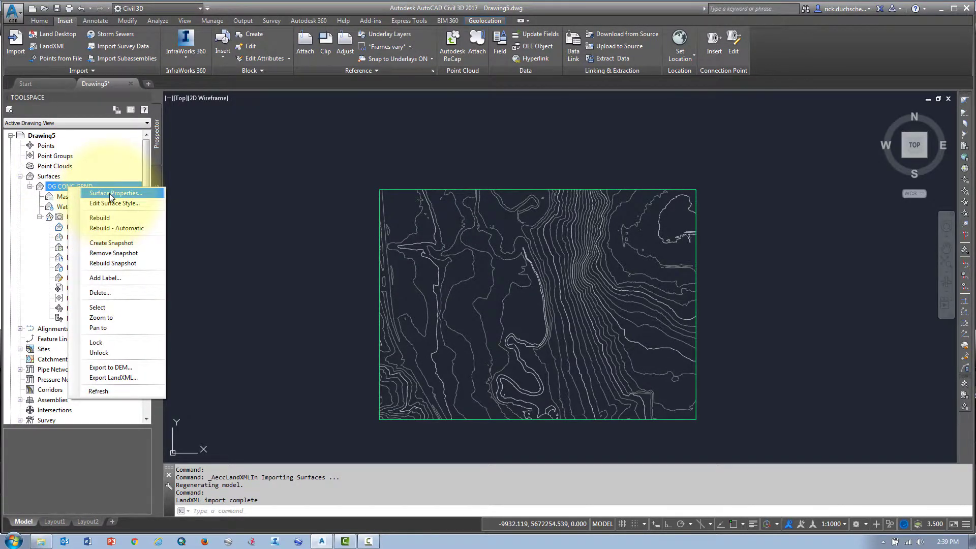
click(116, 193)
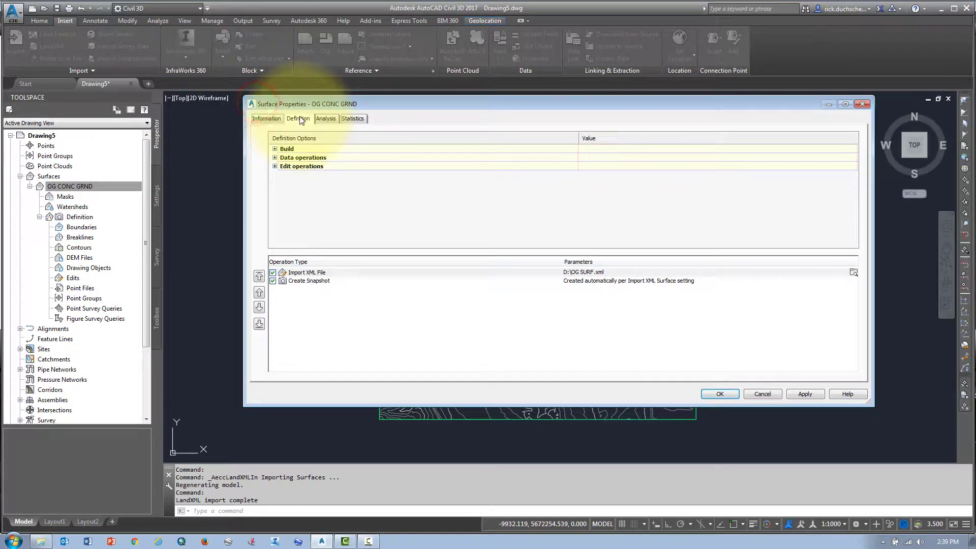
mouse_move(329, 162)
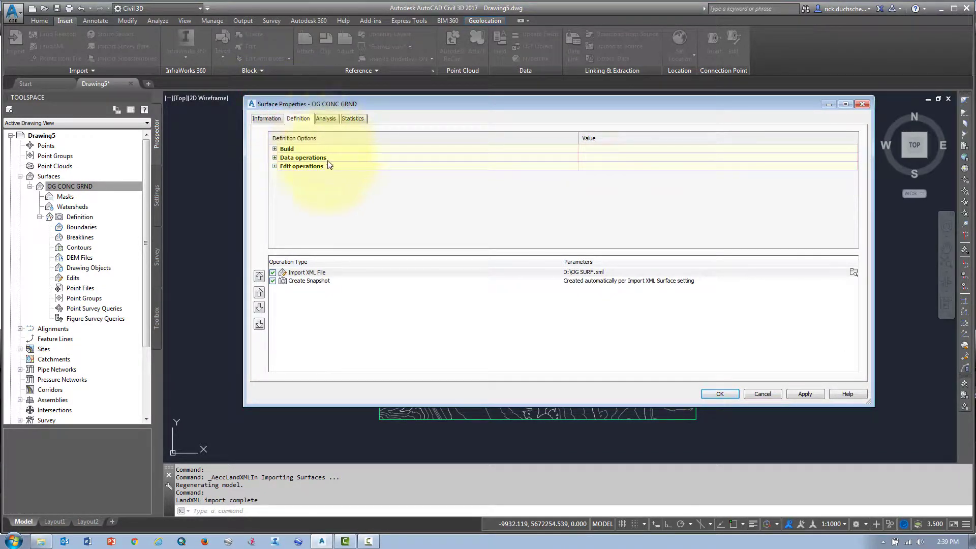
click(306, 272)
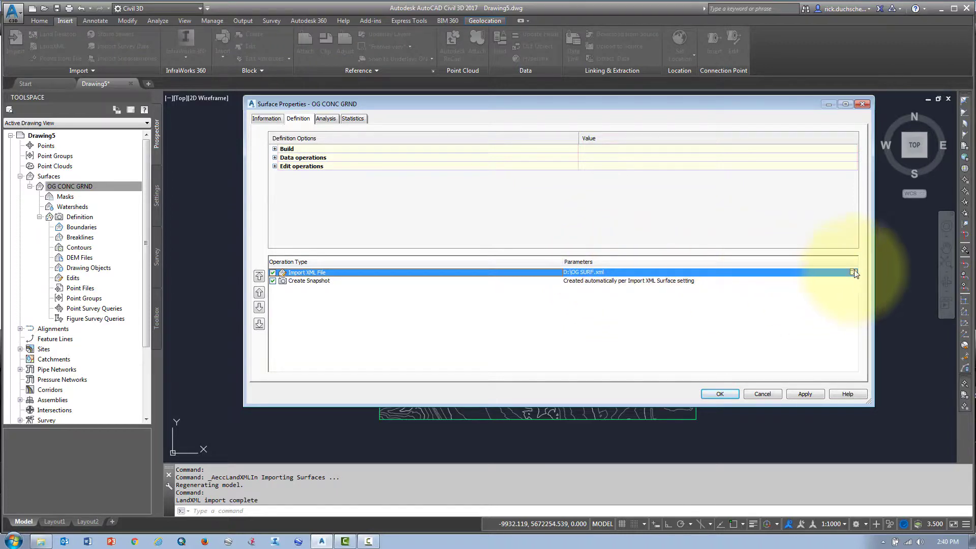
click(853, 272)
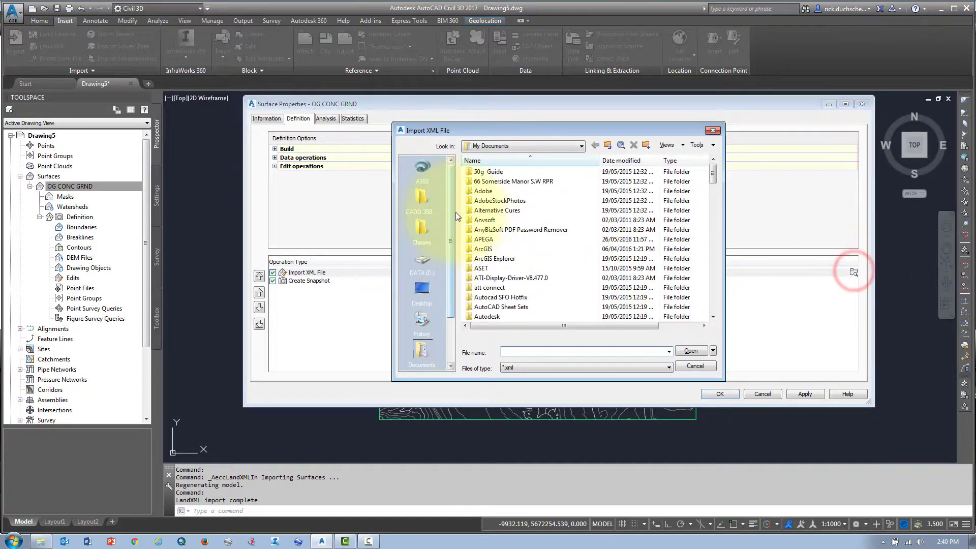
click(691, 351)
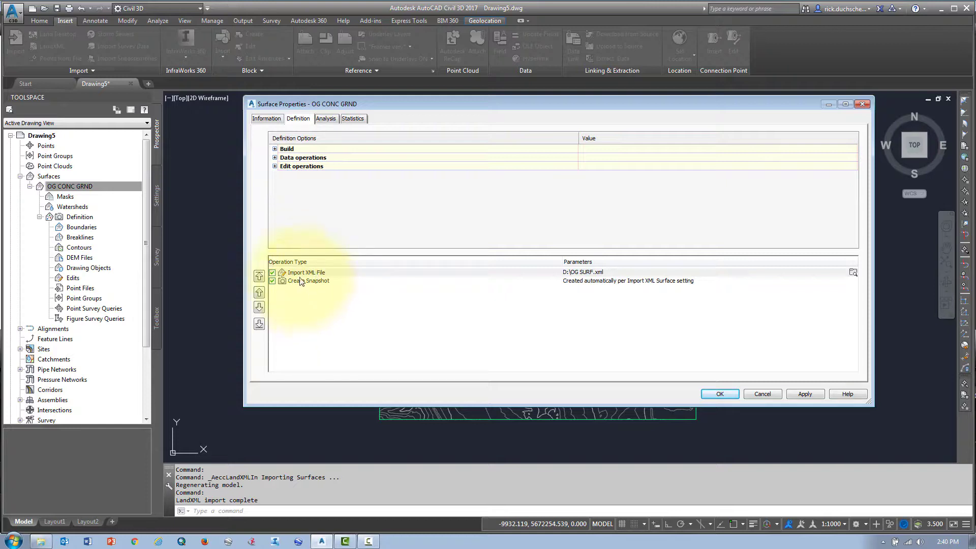
click(308, 281)
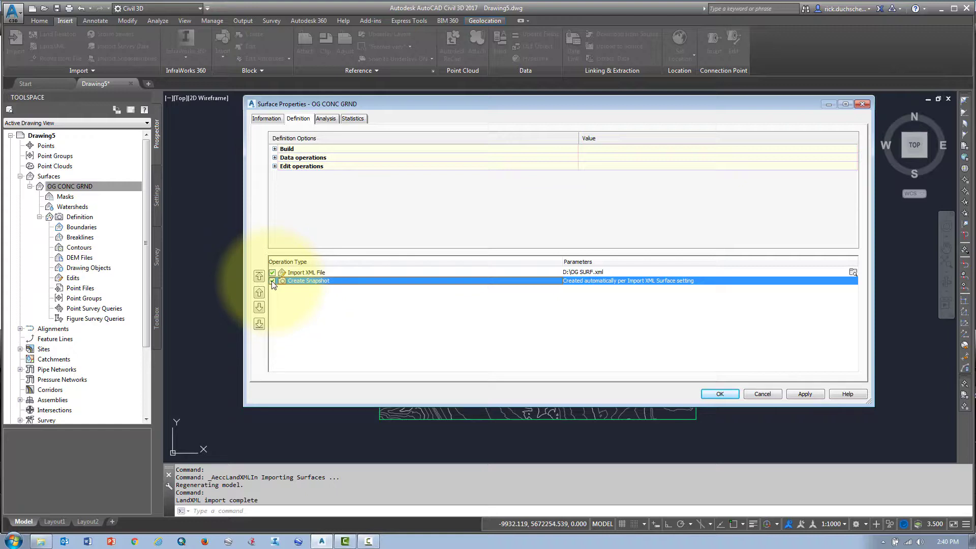
click(273, 280)
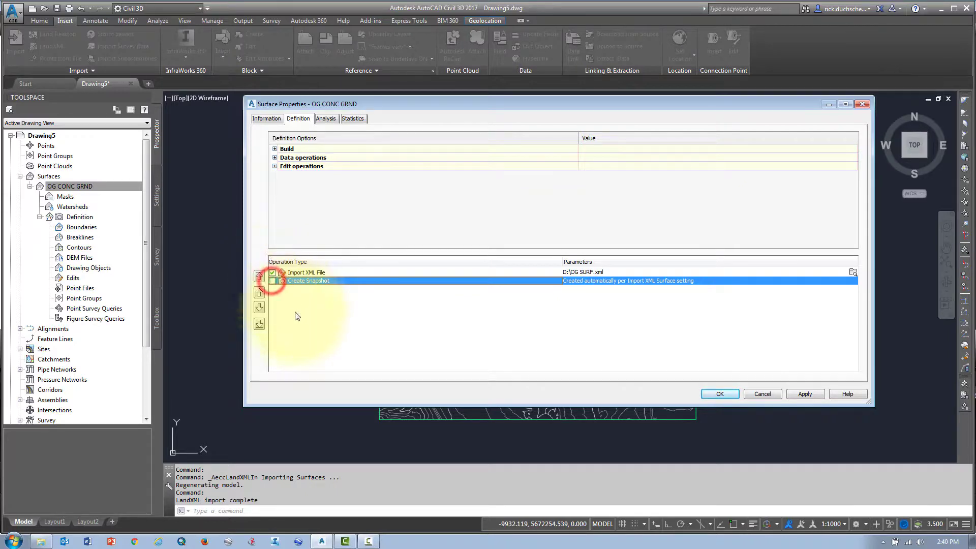
click(805, 394)
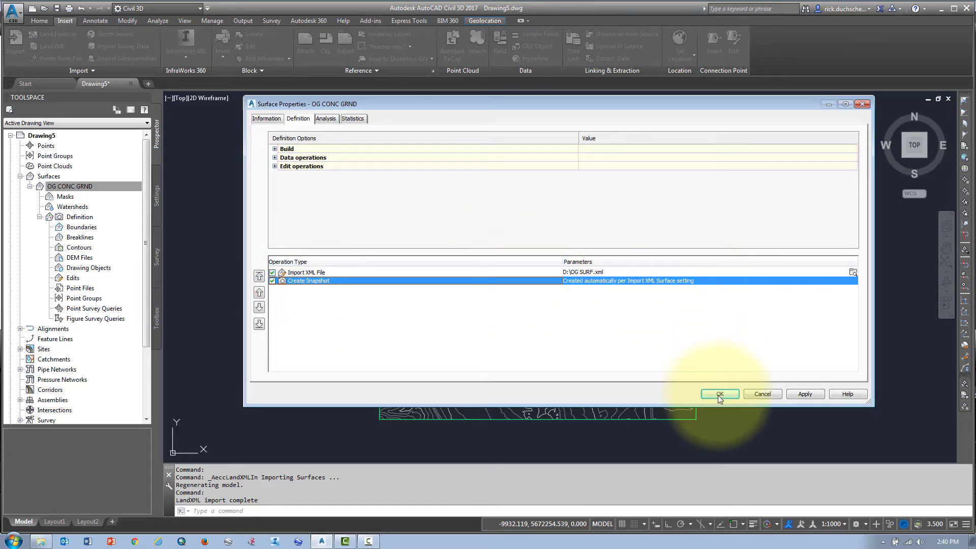
click(720, 395)
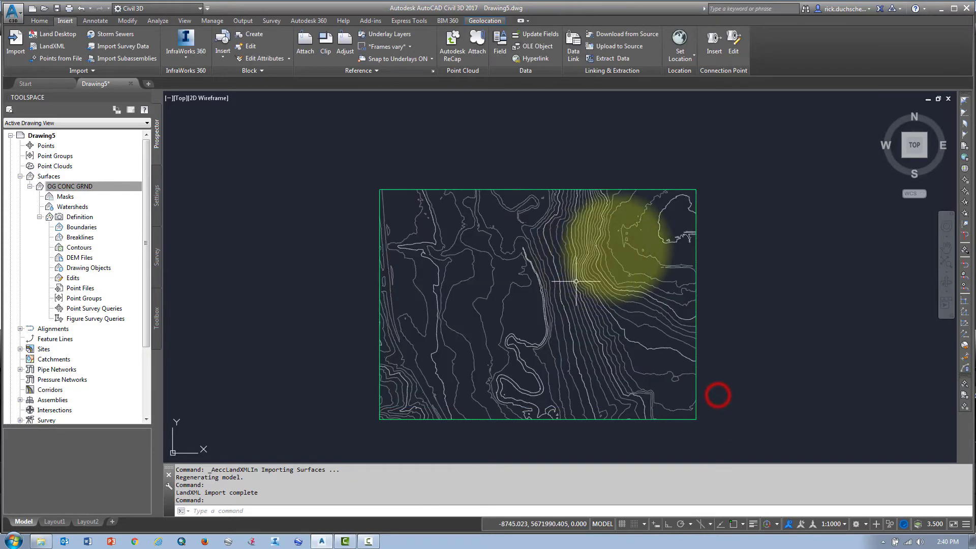